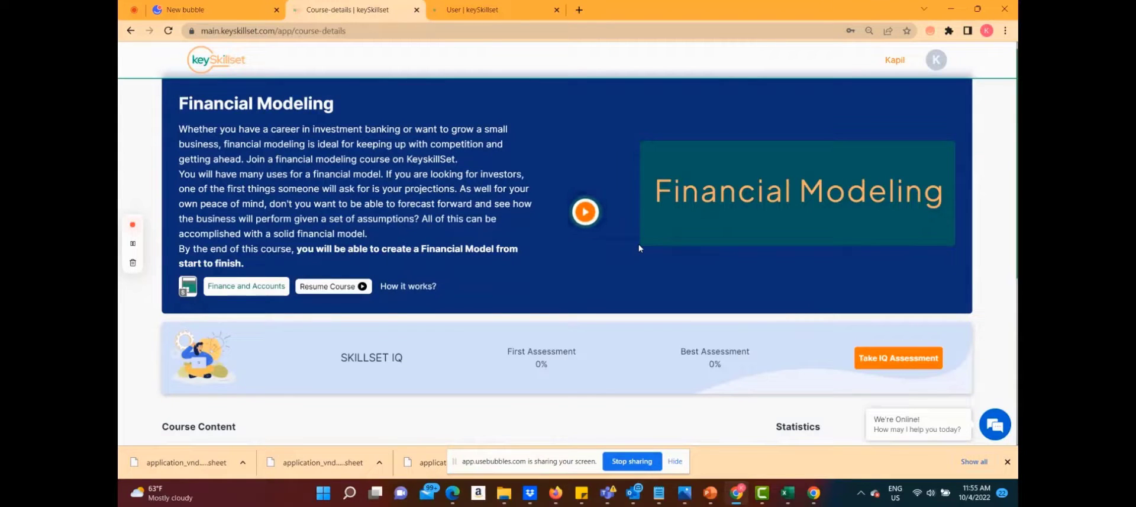
# - Scroll to Course Content and expand Module 1 to reveal its submodules
pyautogui.scroll(-3)
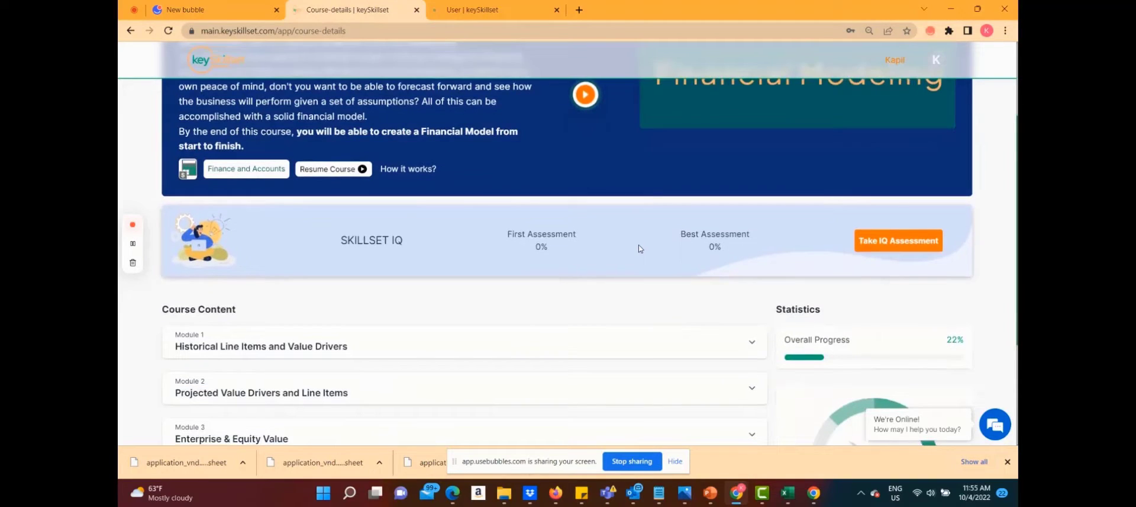
pyautogui.scroll(-3)
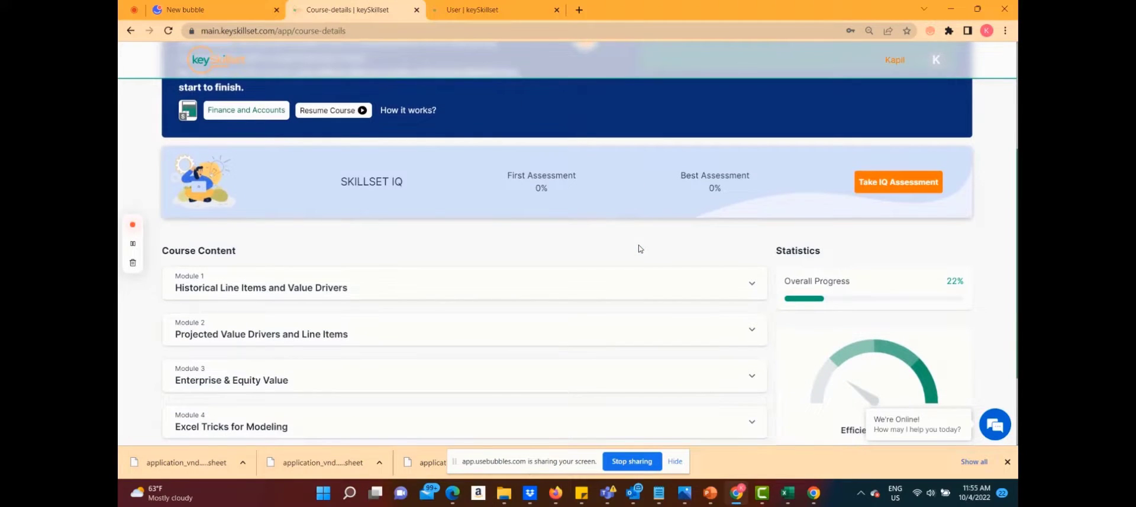
pyautogui.scroll(-3)
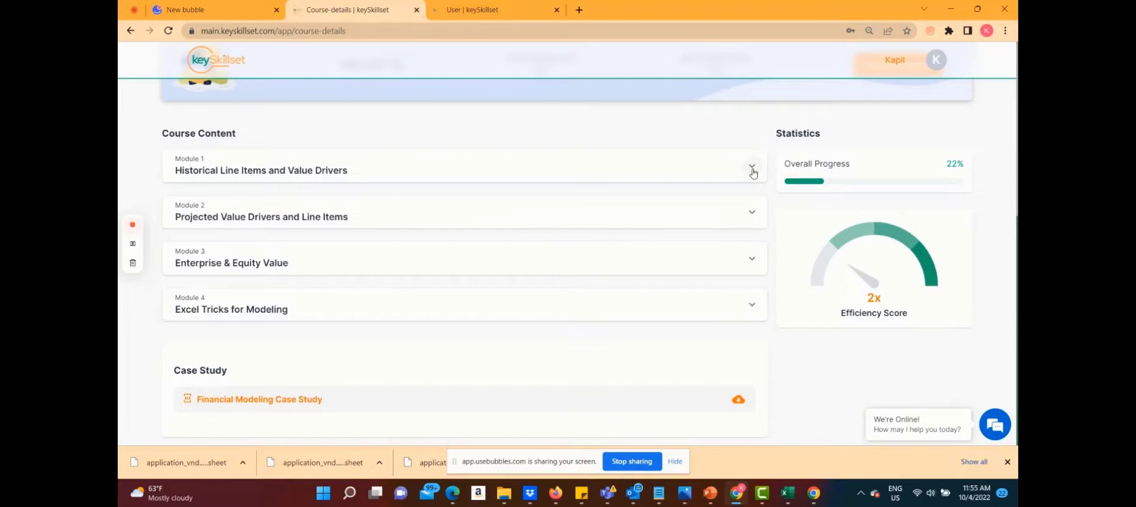
pyautogui.click(753, 168)
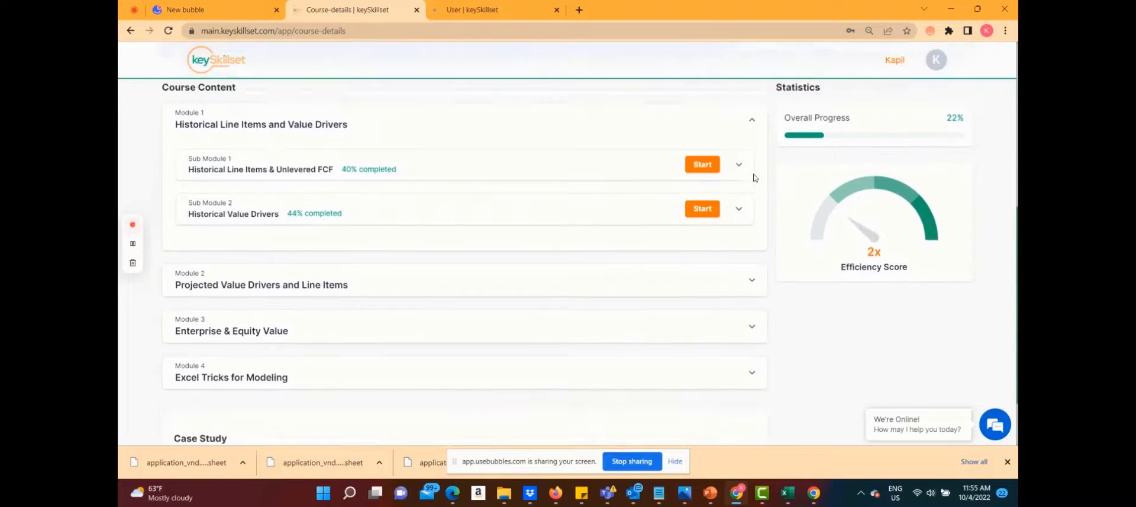
pyautogui.scroll(3)
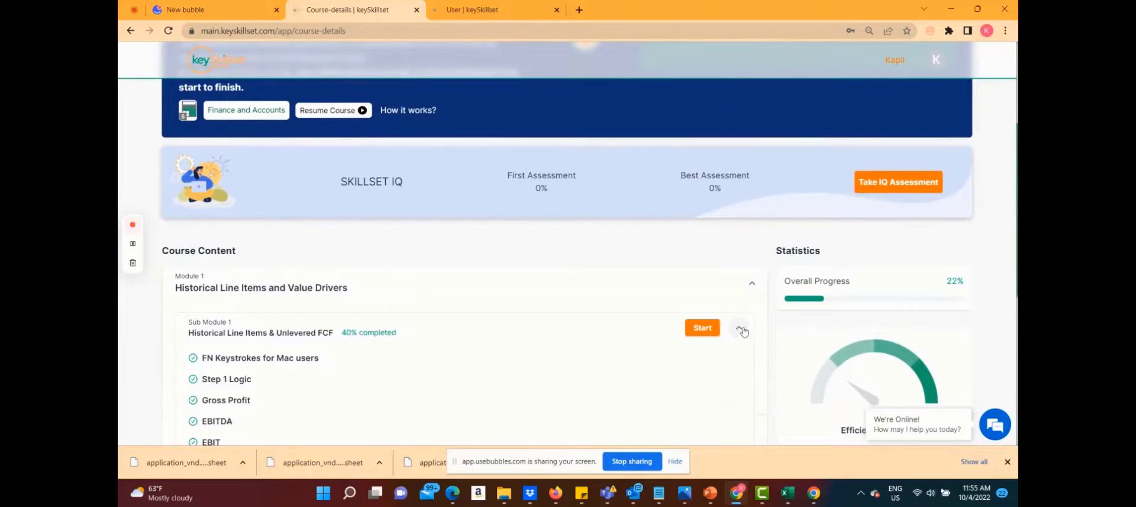
pyautogui.scroll(-3)
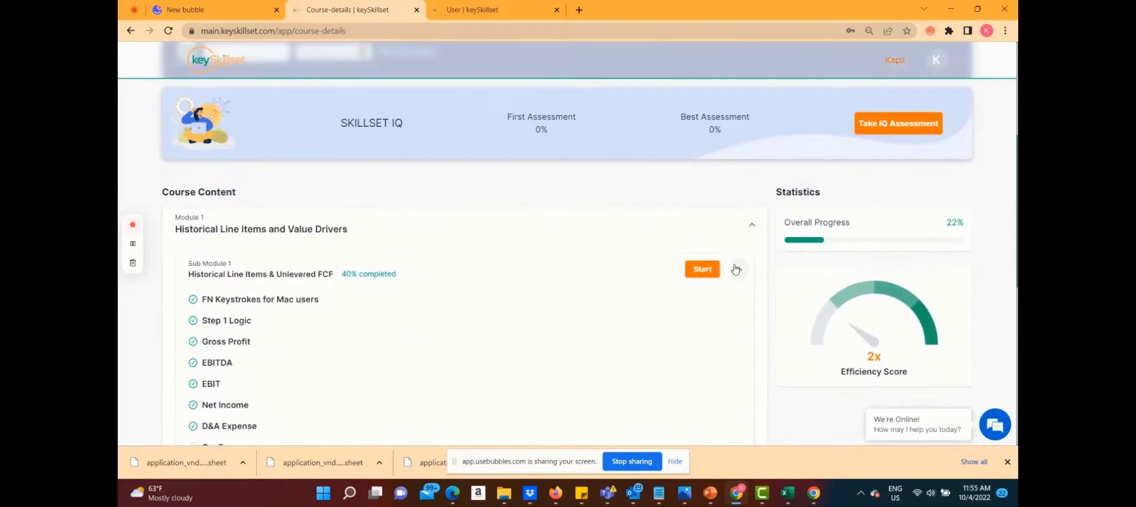
pyautogui.scroll(3)
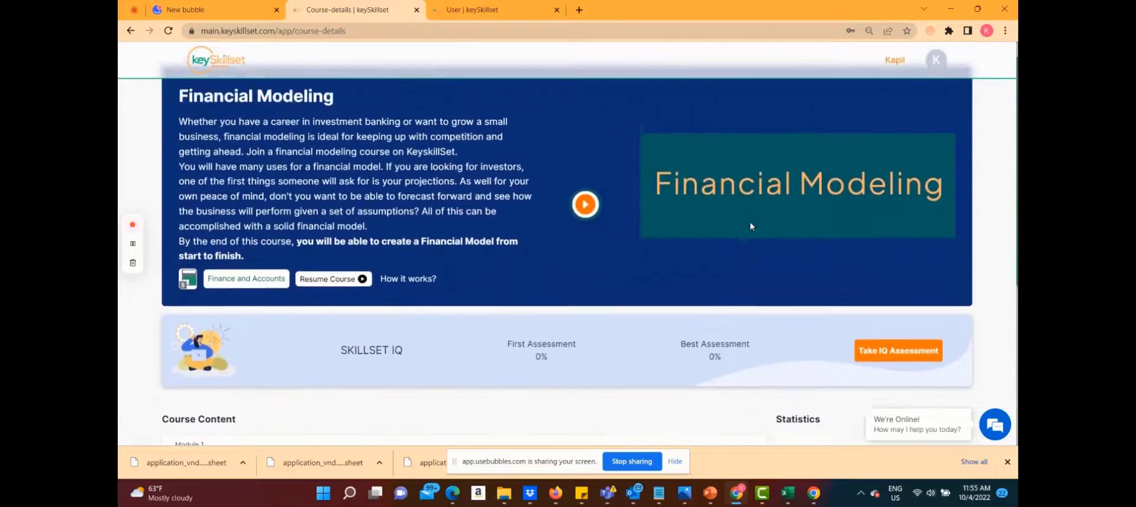
pyautogui.scroll(-3)
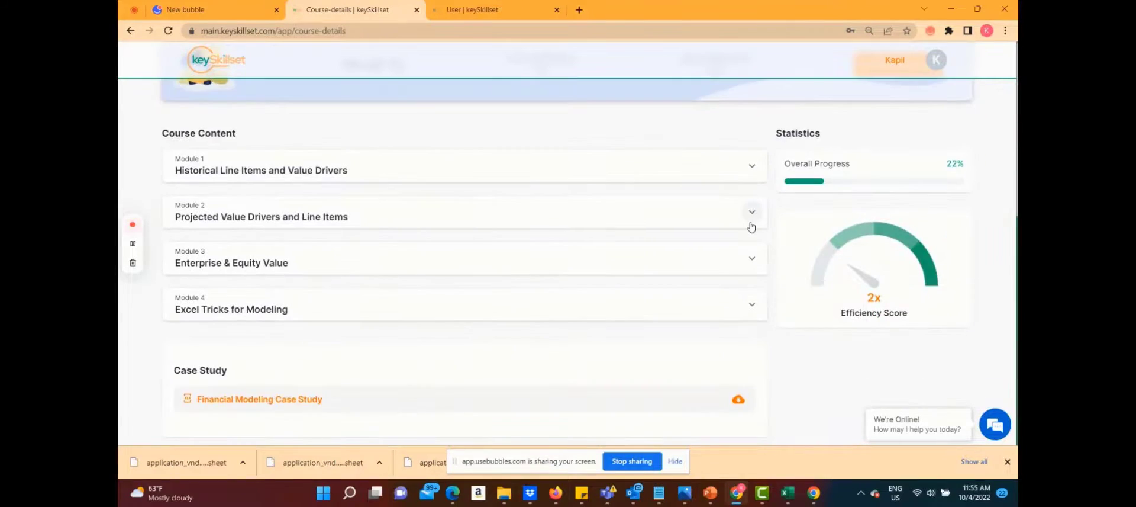
pyautogui.moveTo(766, 317)
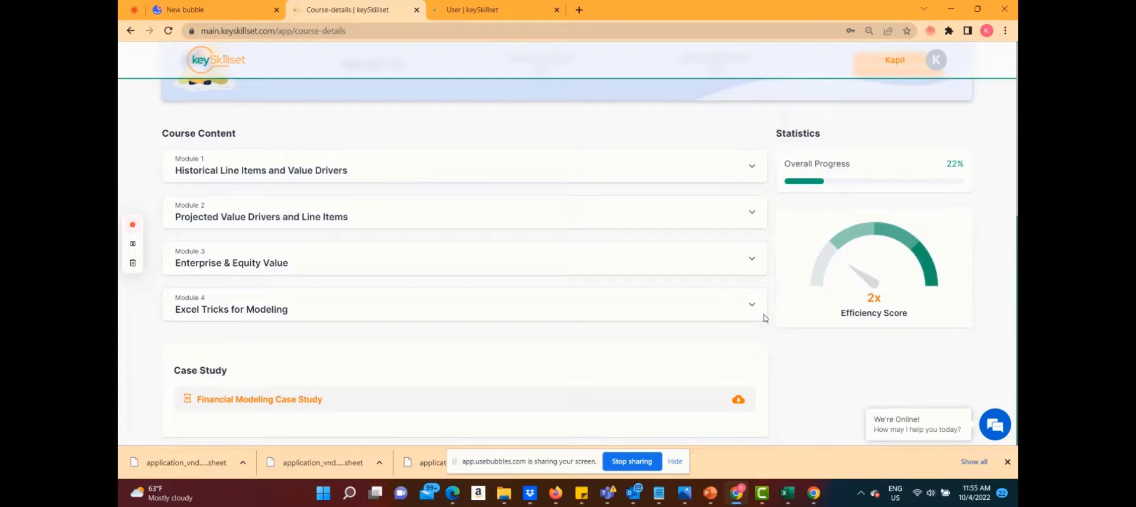
pyautogui.moveTo(768, 142)
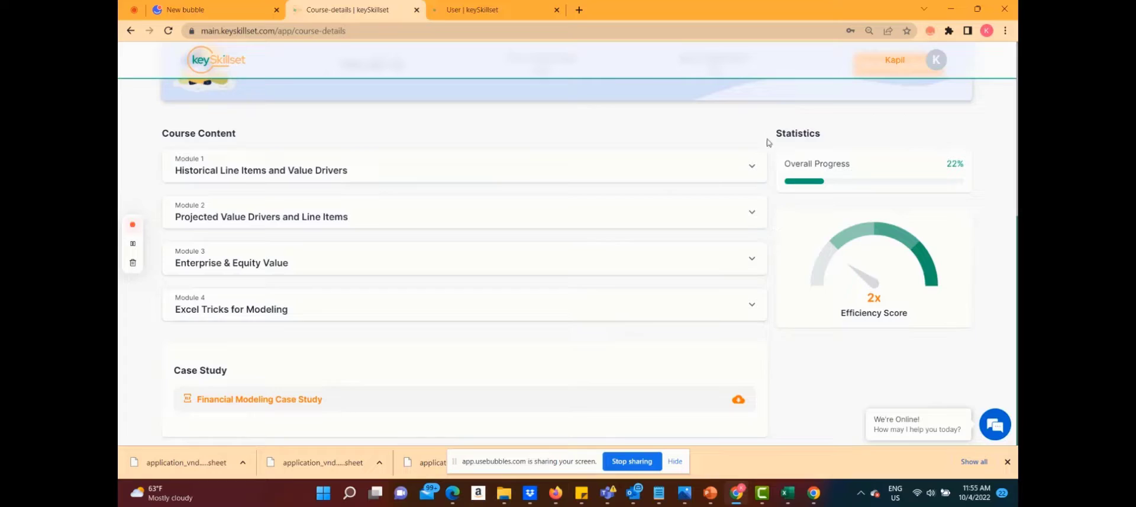
pyautogui.moveTo(999, 202)
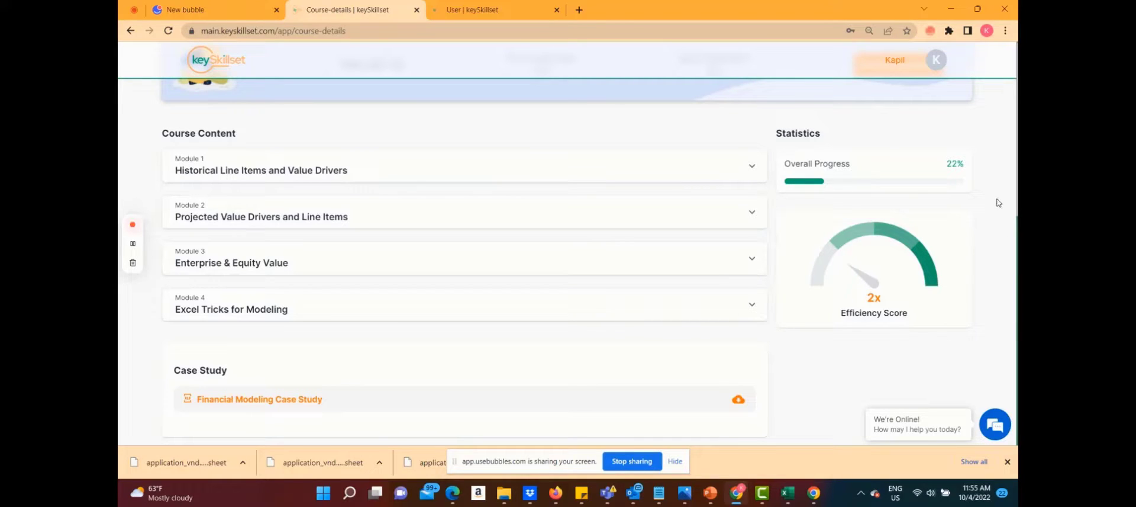
pyautogui.moveTo(987, 220)
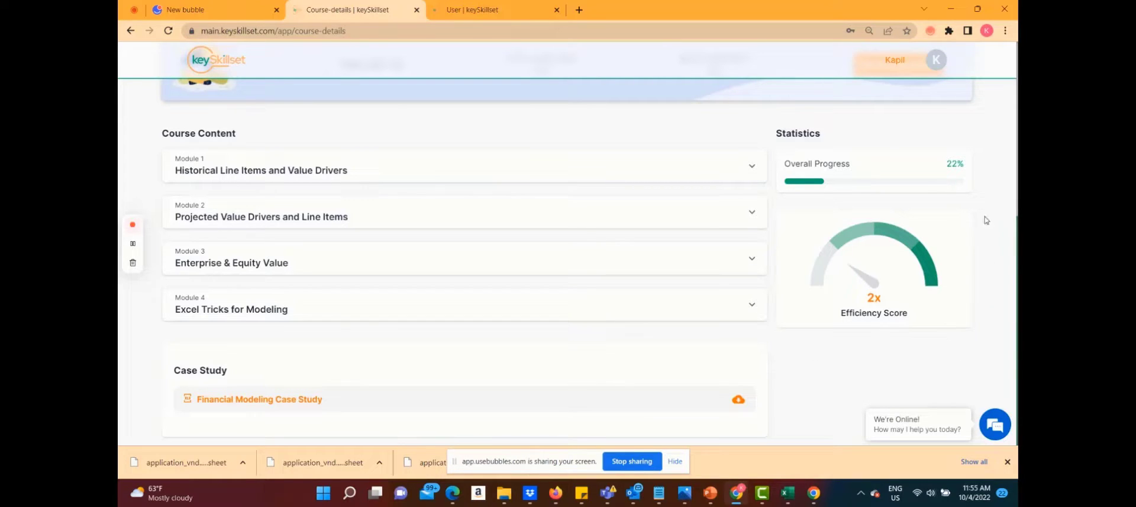
pyautogui.moveTo(802, 205)
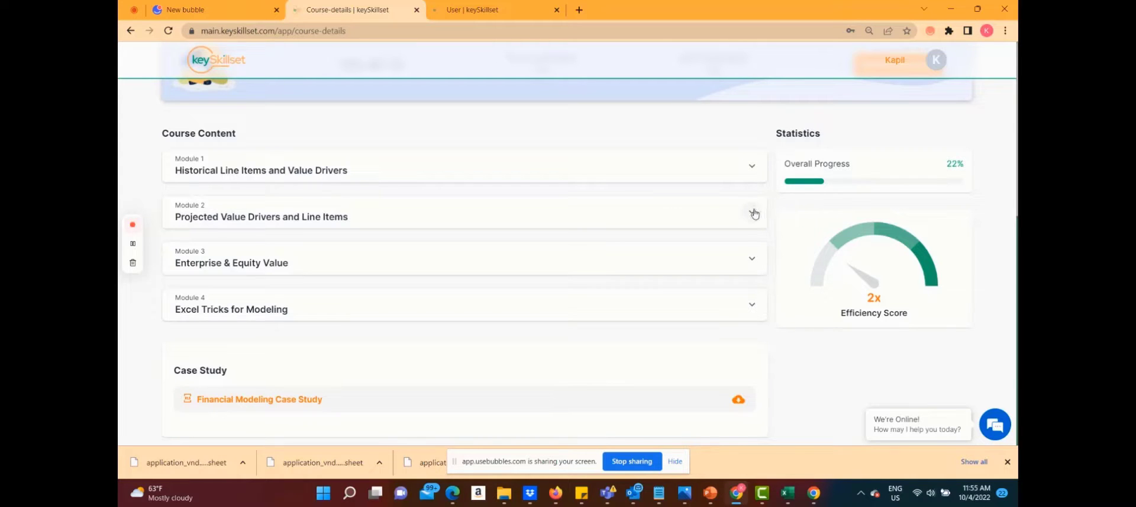
# - Expand Module 2 and the Projected Value Drivers submodule to show its lessons
pyautogui.click(754, 212)
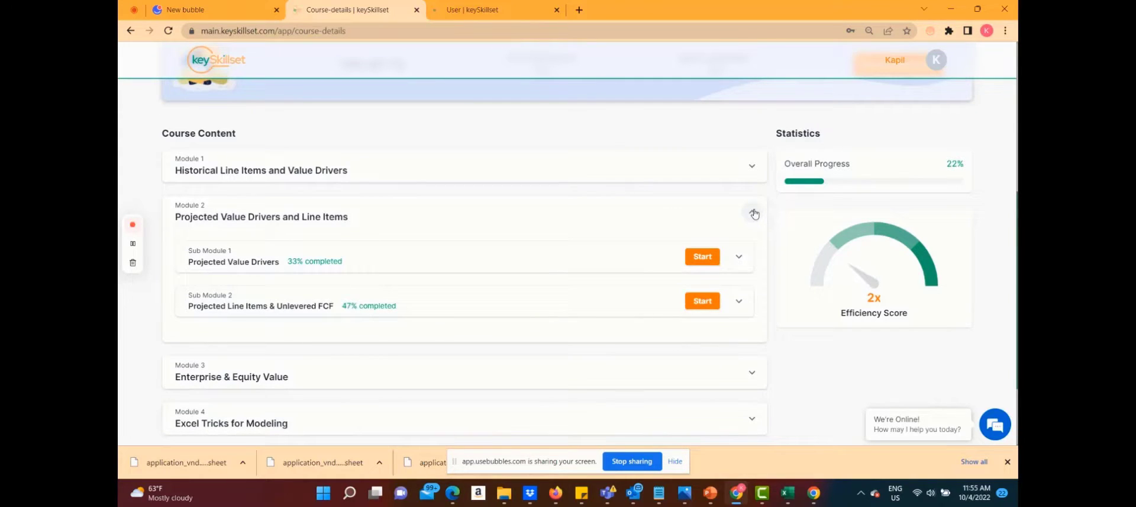
pyautogui.click(740, 256)
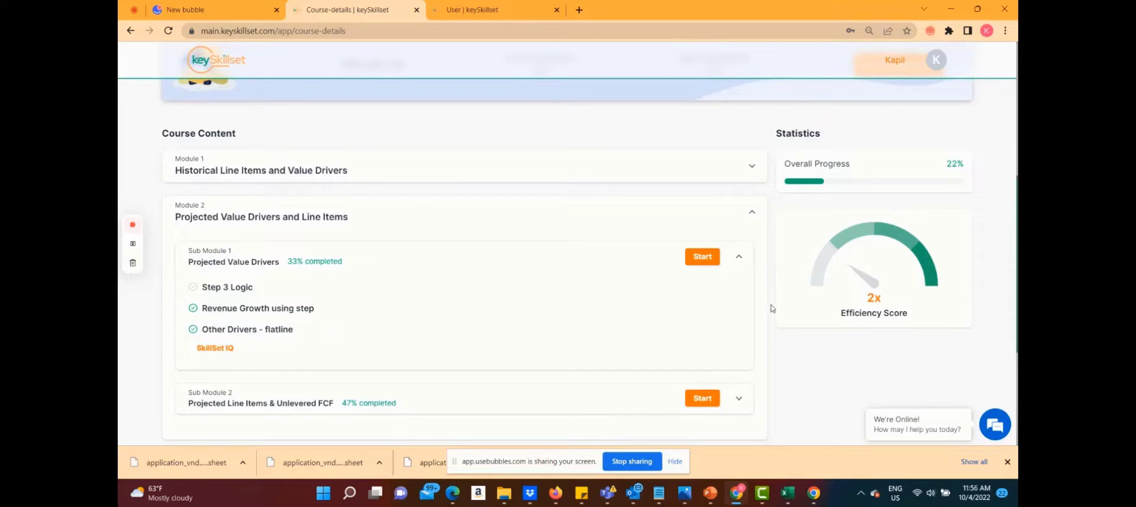
pyautogui.moveTo(771, 367)
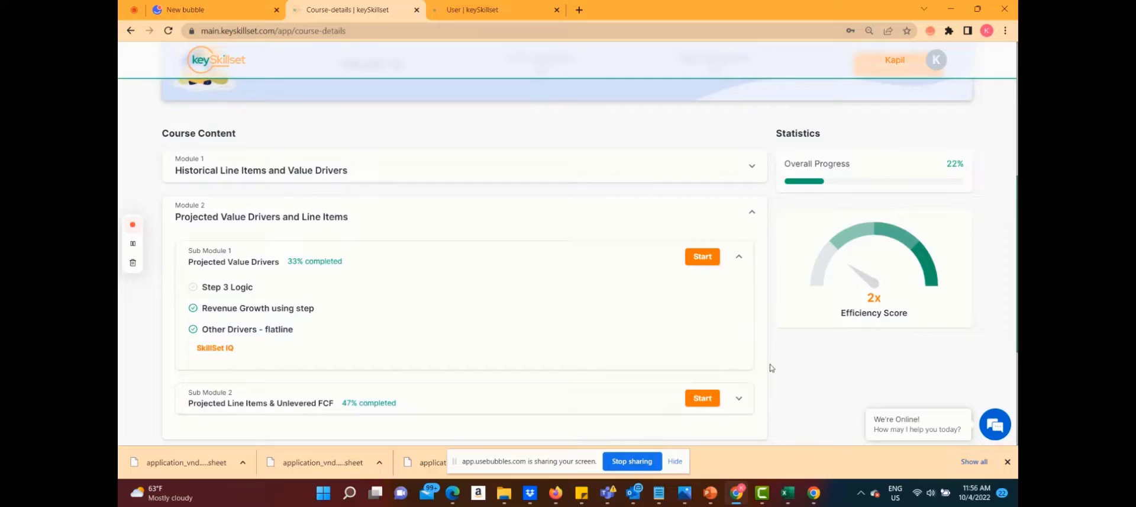
pyautogui.moveTo(842, 214)
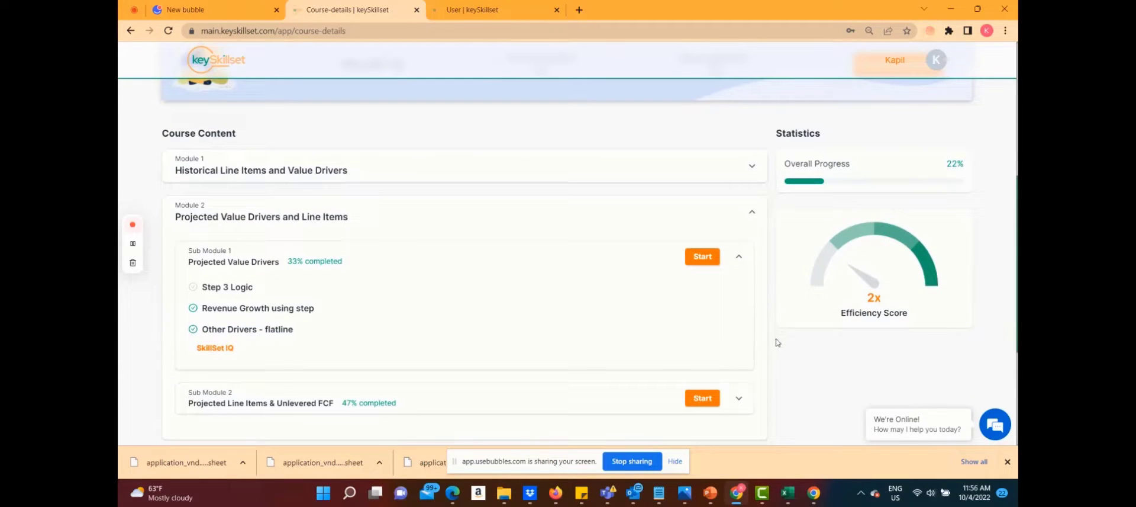
pyautogui.scroll(3)
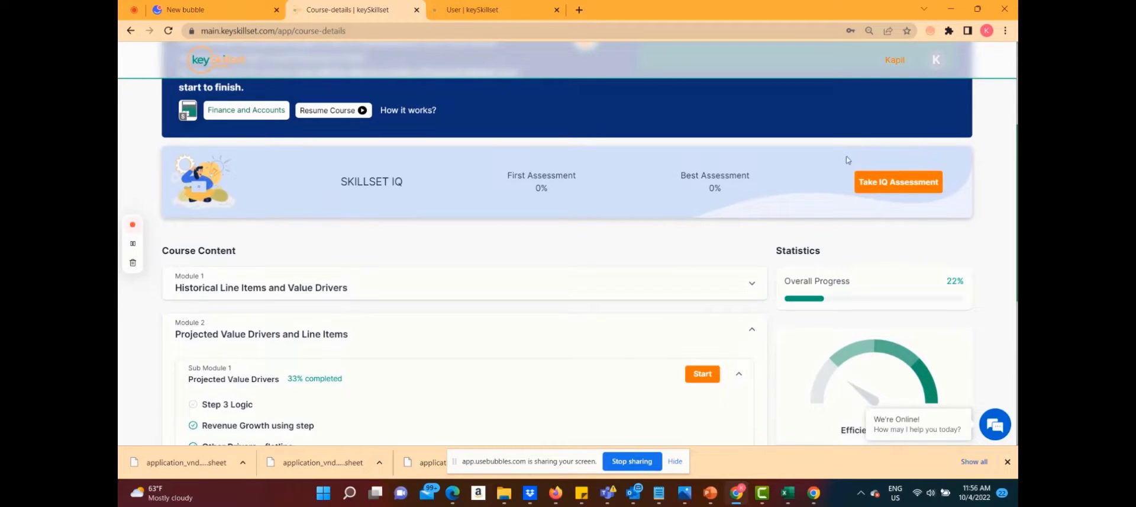
pyautogui.moveTo(842, 213)
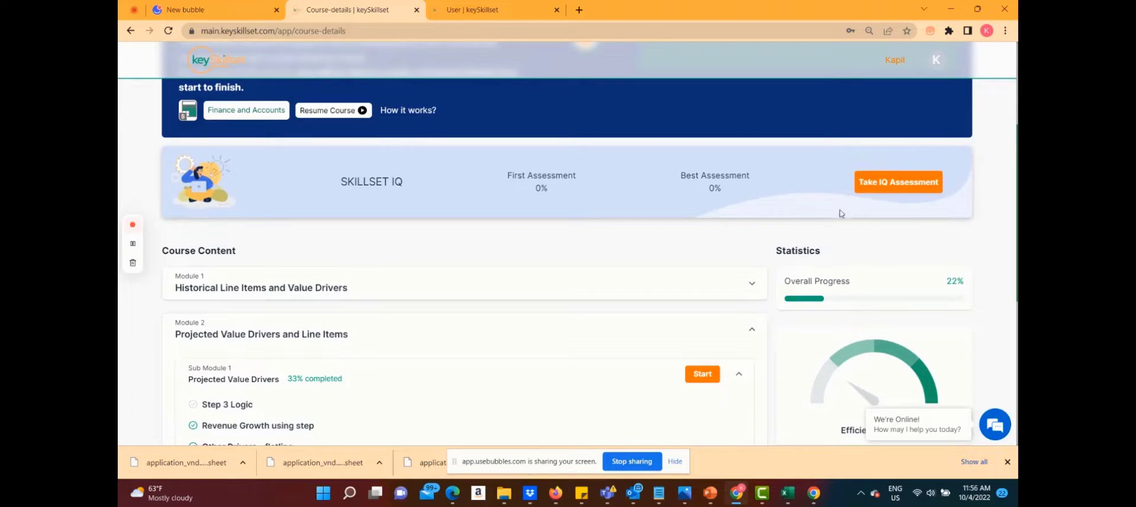
pyautogui.moveTo(846, 159)
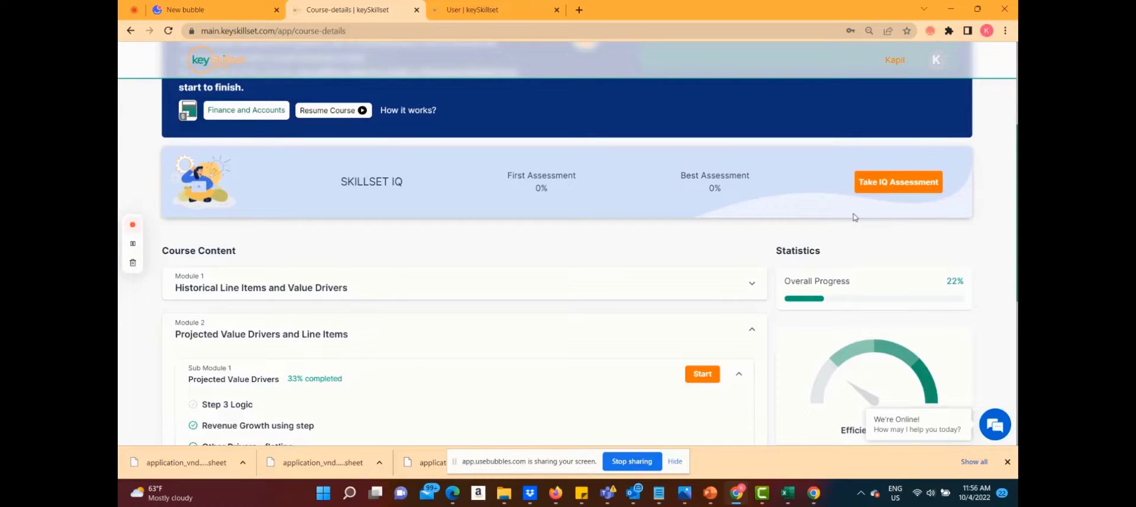
pyautogui.moveTo(694, 218)
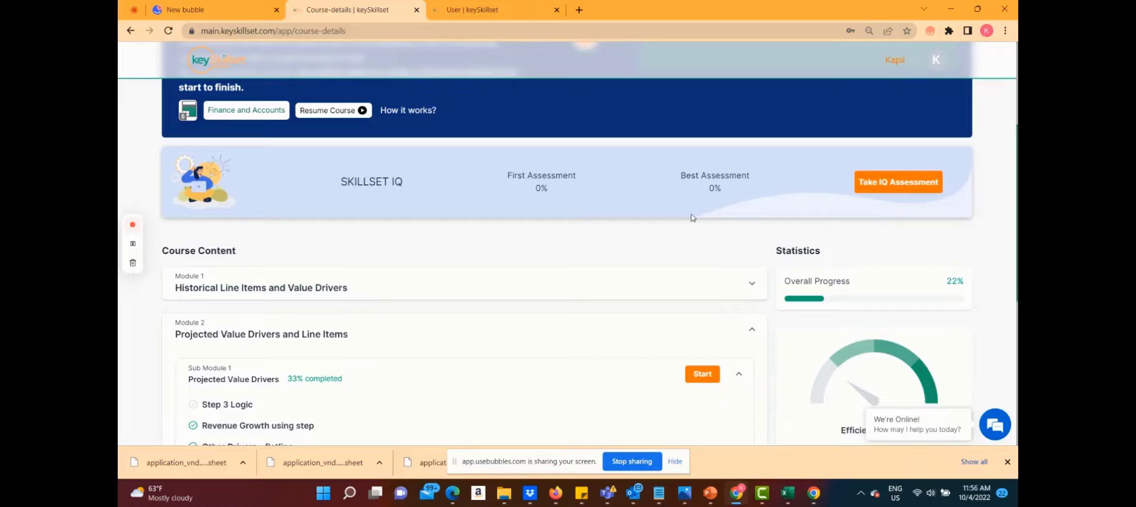
pyautogui.scroll(-3)
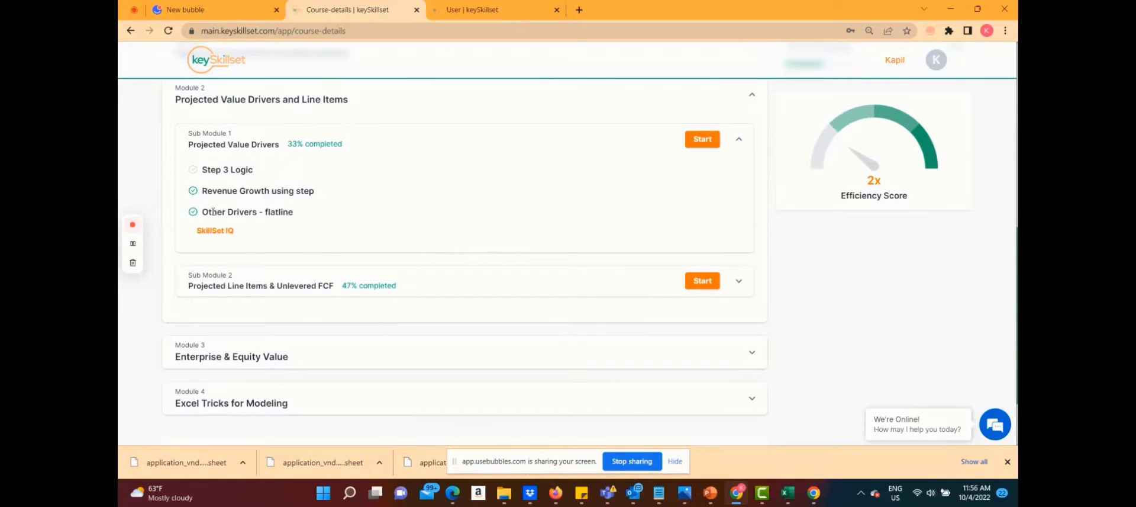
pyautogui.scroll(3)
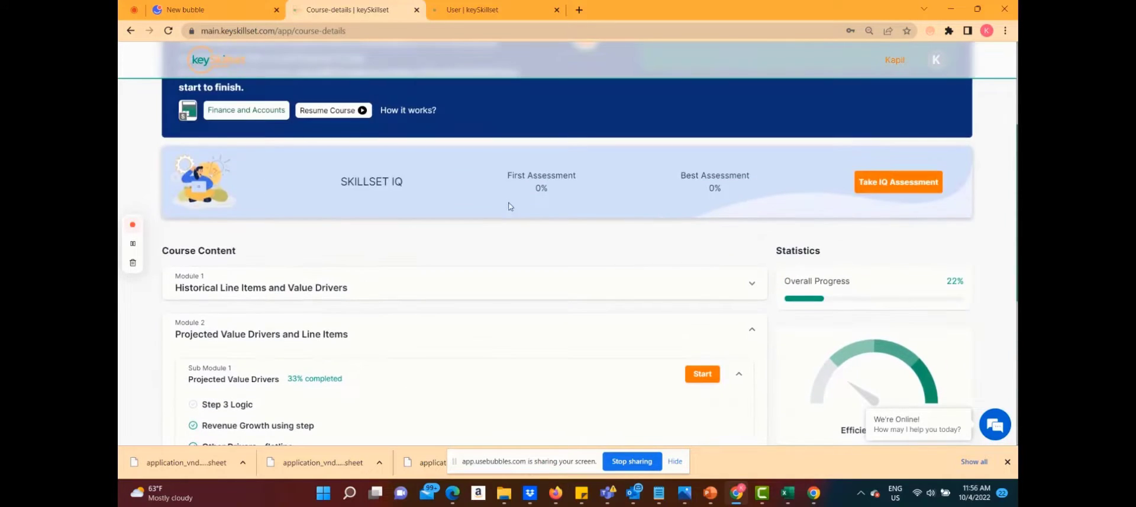
pyautogui.moveTo(590, 213)
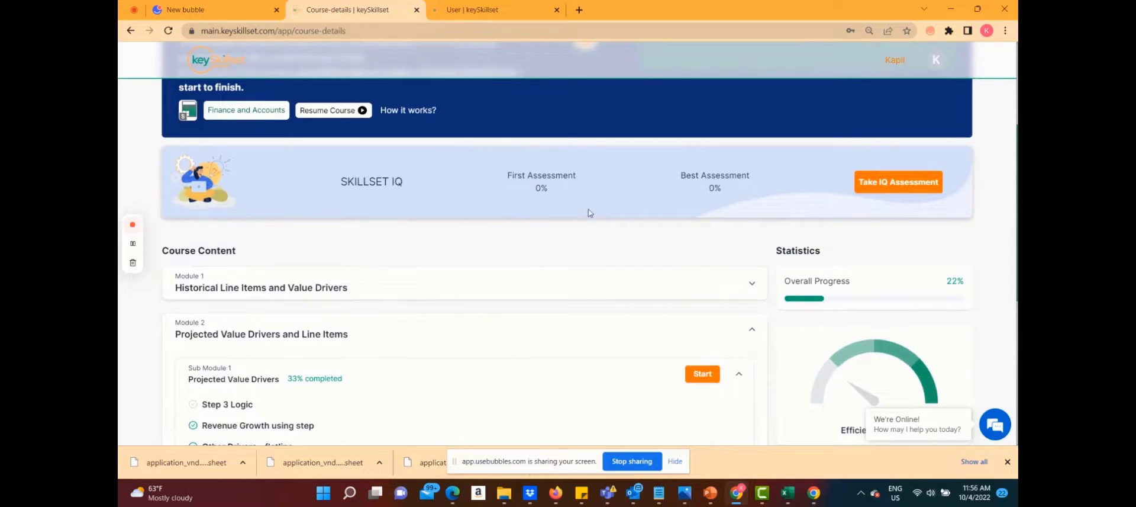
pyautogui.moveTo(666, 177)
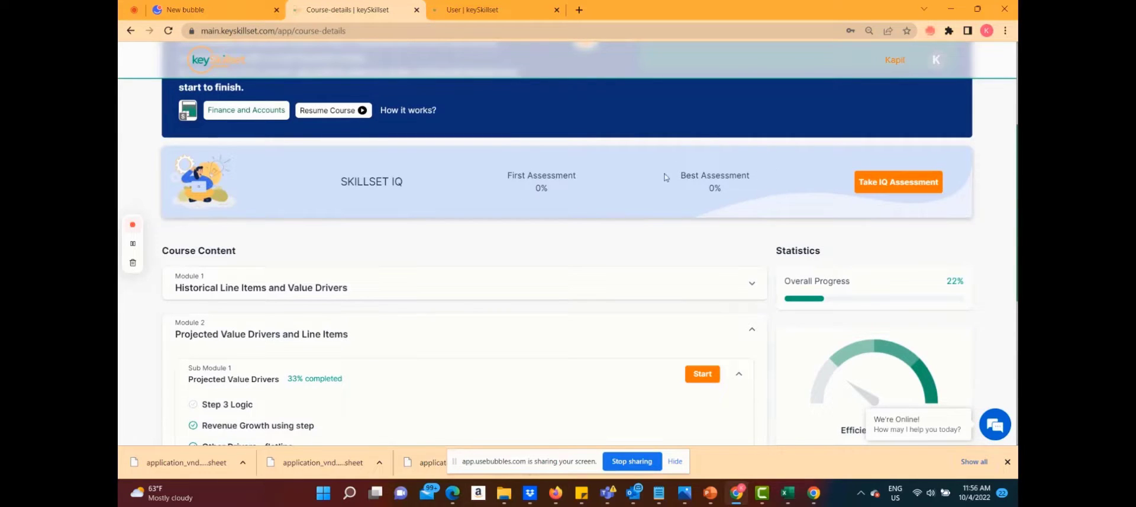
pyautogui.scroll(-3)
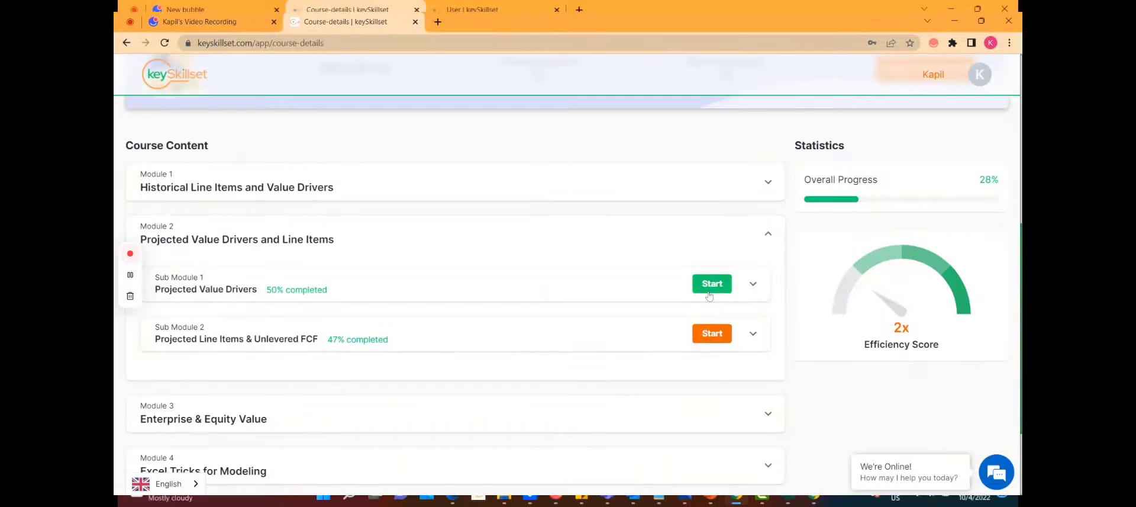
# - Start the submodule and fill 2019 drivers with =AVERAGE(C28:E28) copied down
pyautogui.click(711, 283)
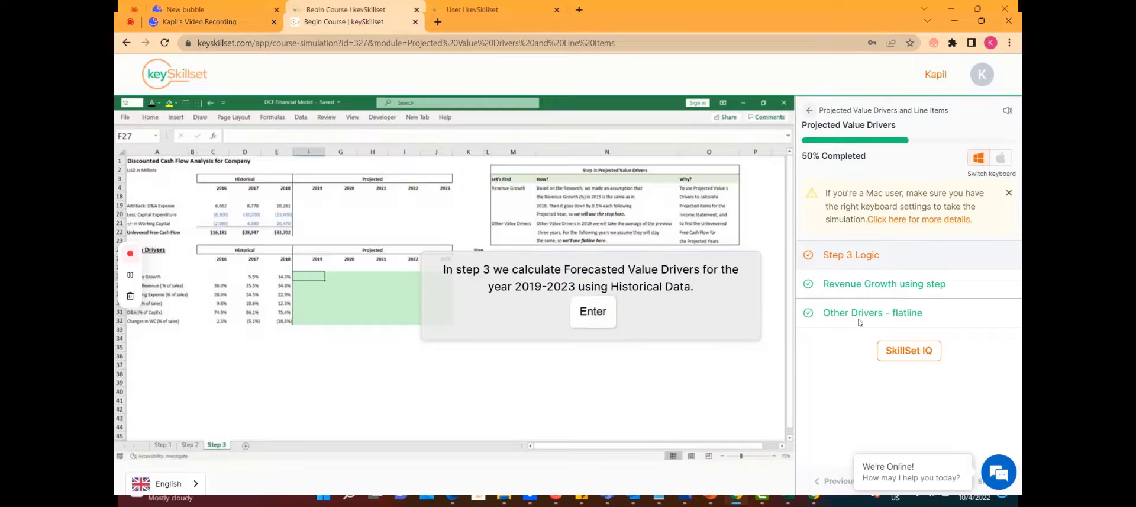
pyautogui.click(593, 311)
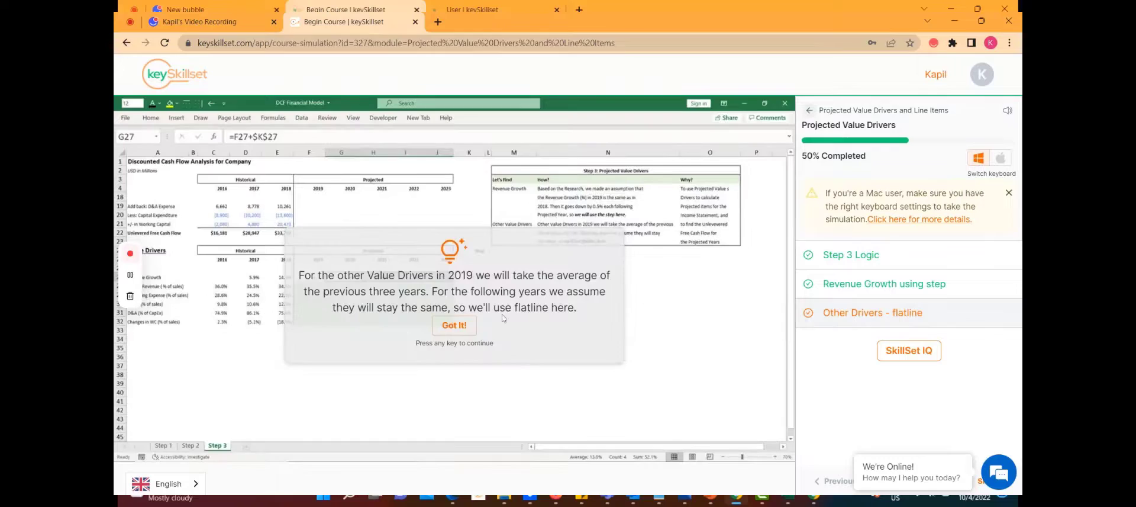
pyautogui.click(454, 325)
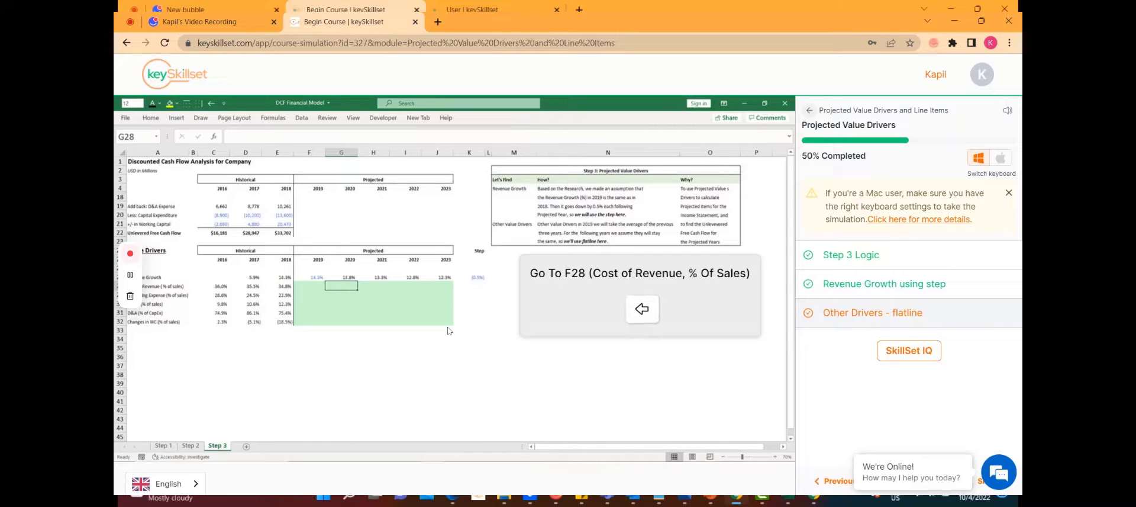
pyautogui.write('=AVER')
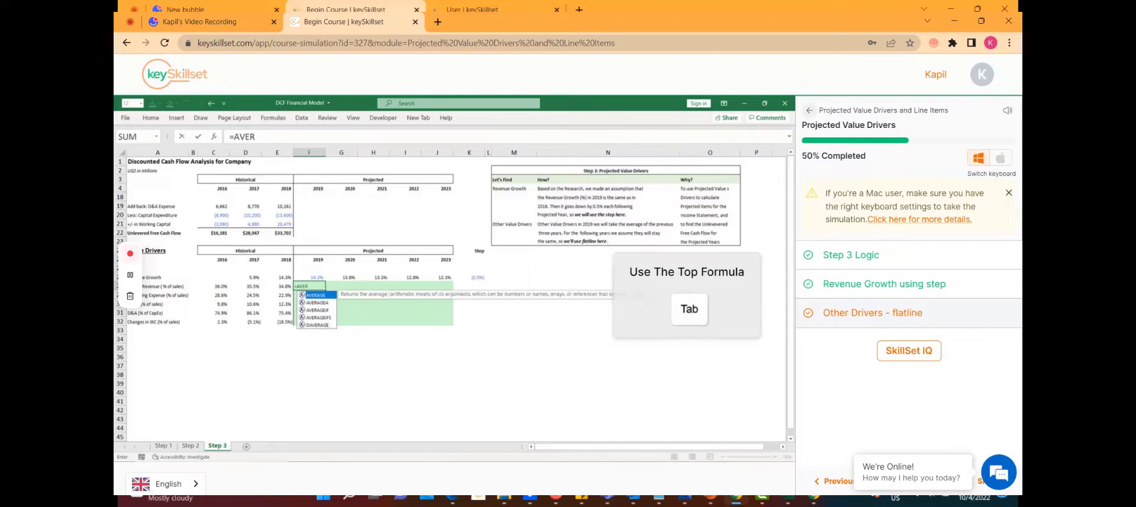
pyautogui.press('Tab')
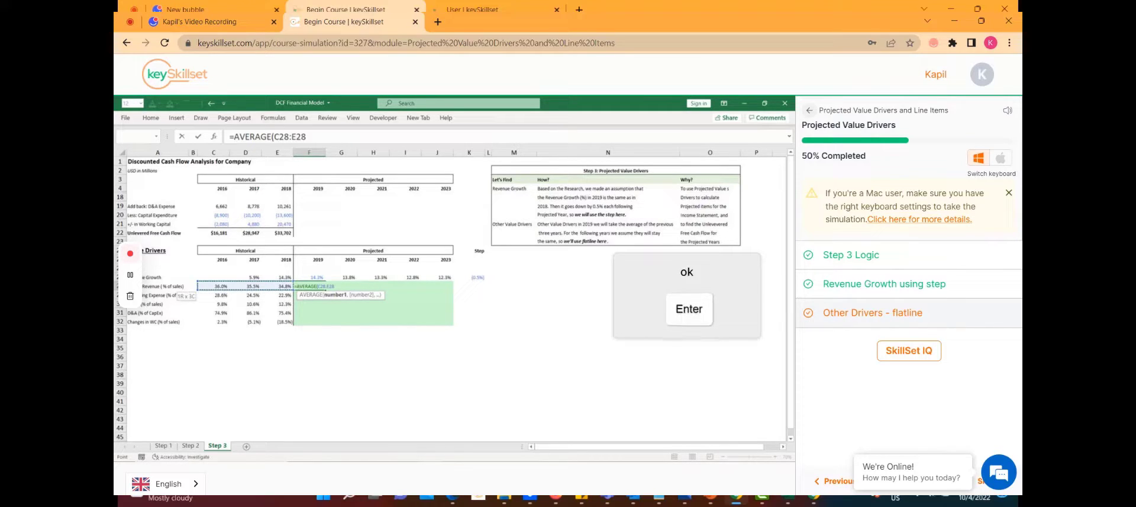
pyautogui.press('Enter')
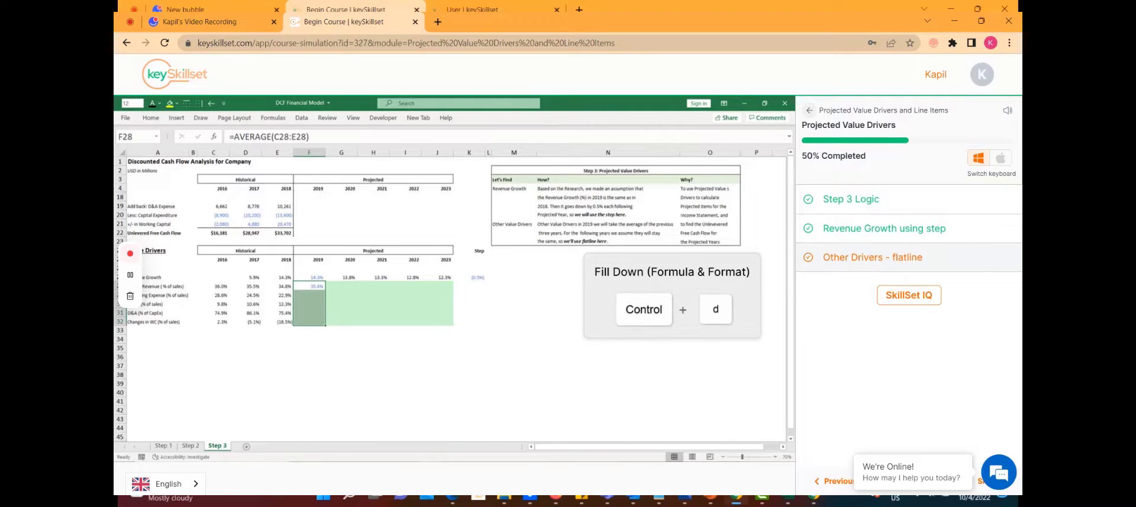
pyautogui.press('ctrl+d')
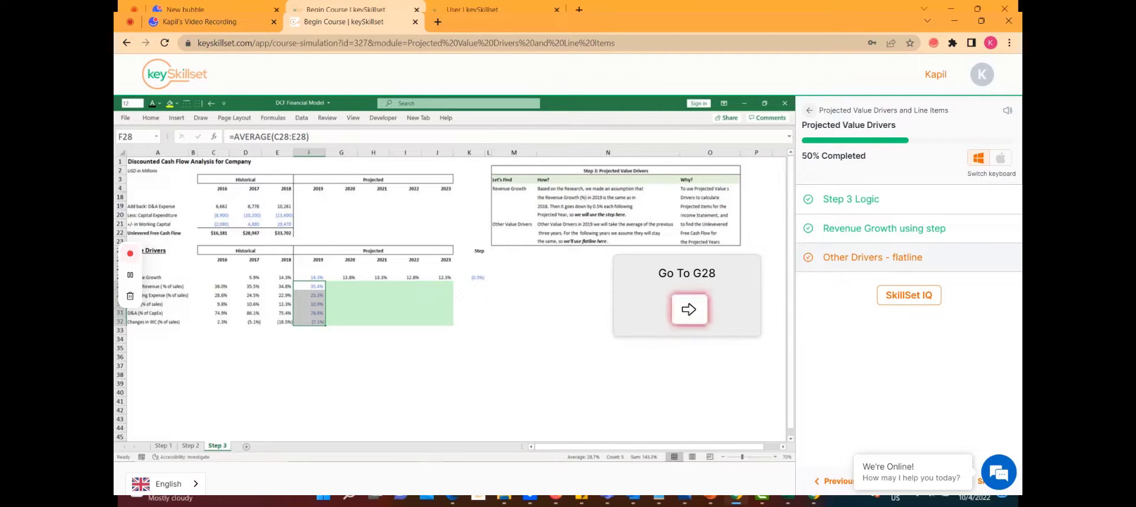
# - Link G28 to F28 and fill the flatline formula across 2020–2023, finishing the exercise
pyautogui.click(689, 308)
pyautogui.write('=F28')
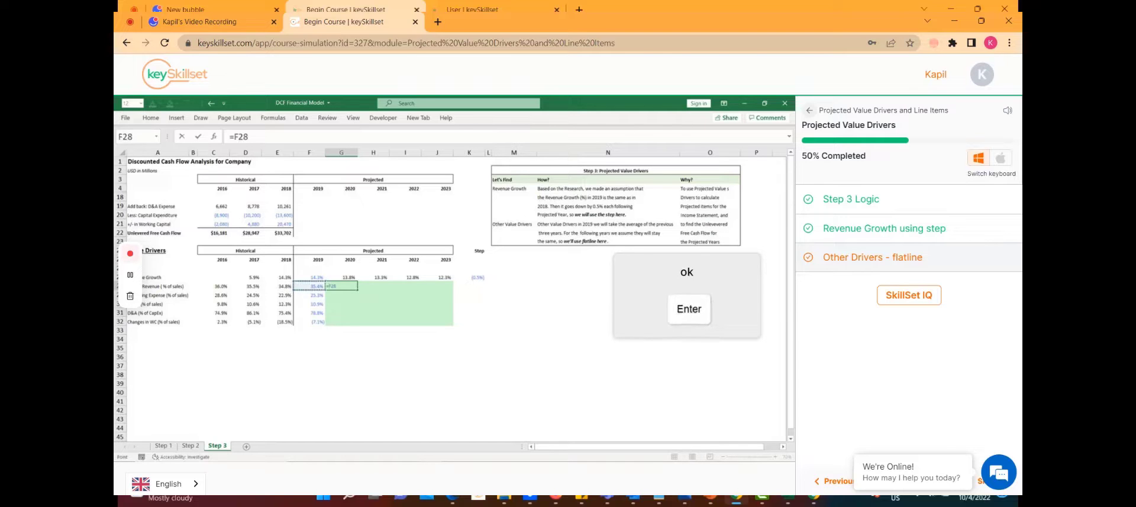
pyautogui.click(689, 309)
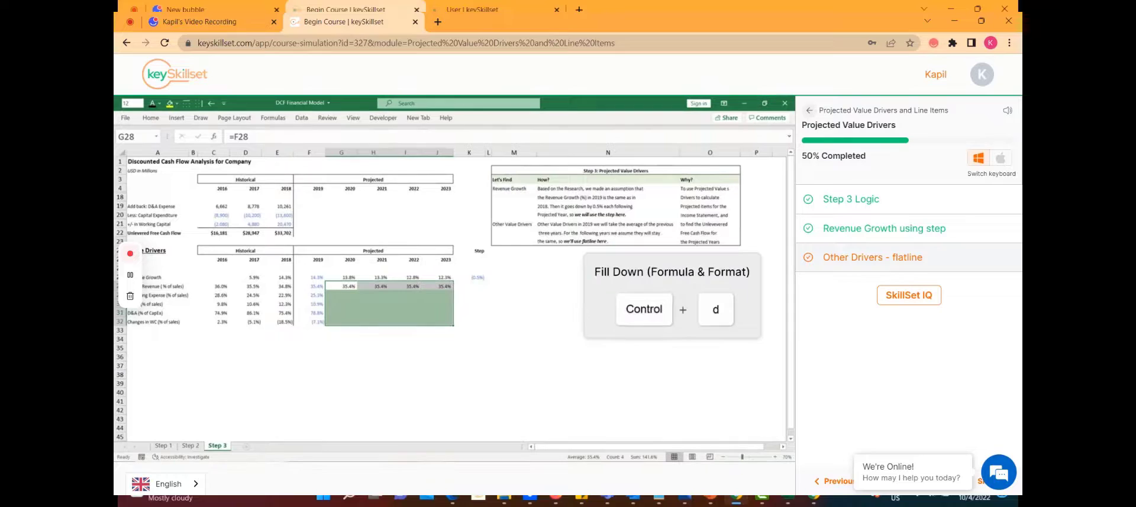
pyautogui.press('ctrl+d')
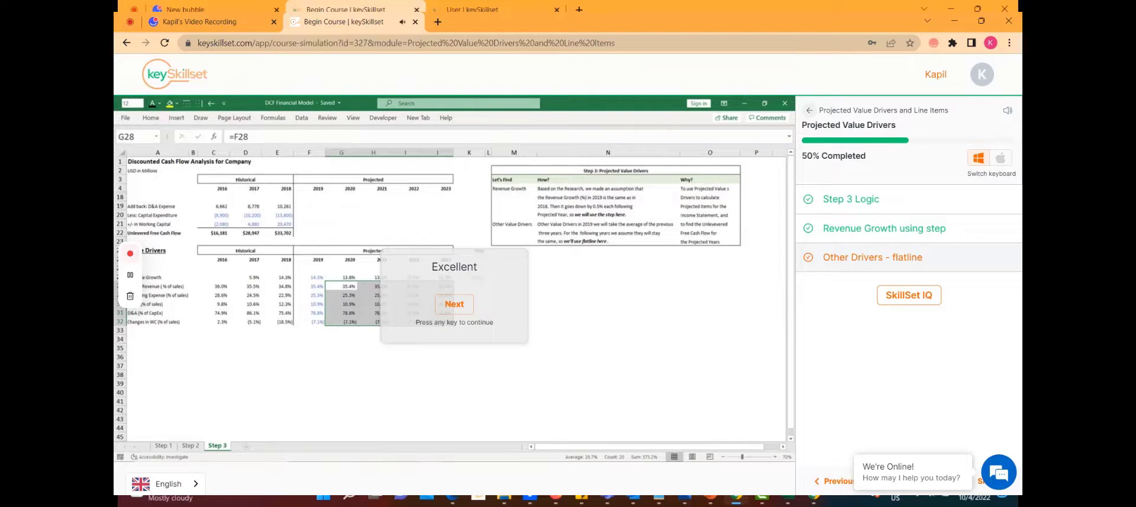
pyautogui.click(454, 303)
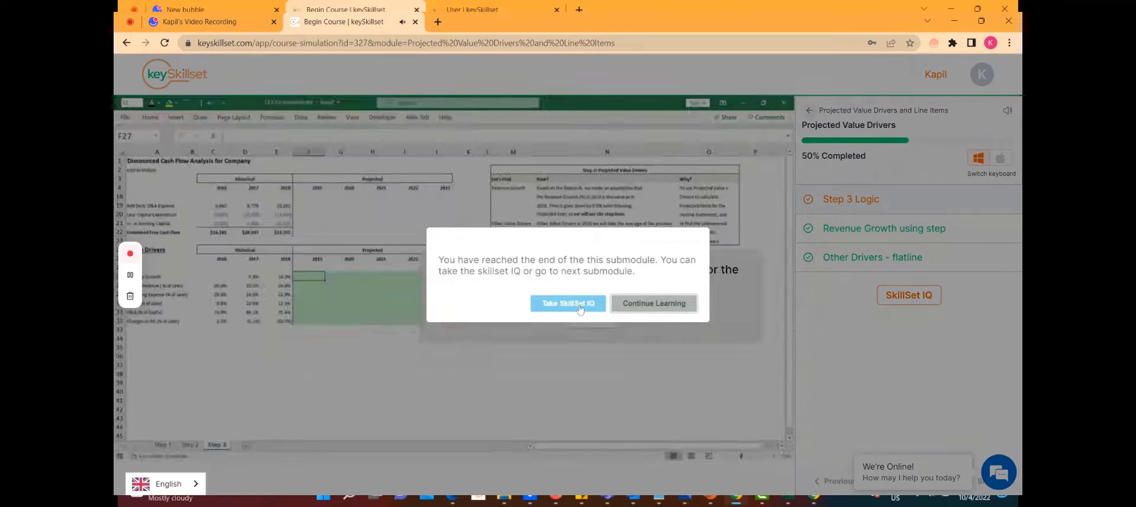
# - Start the SkillSet IQ quiz, then switch to the Financial Modeling DCF case study workbook
pyautogui.click(569, 303)
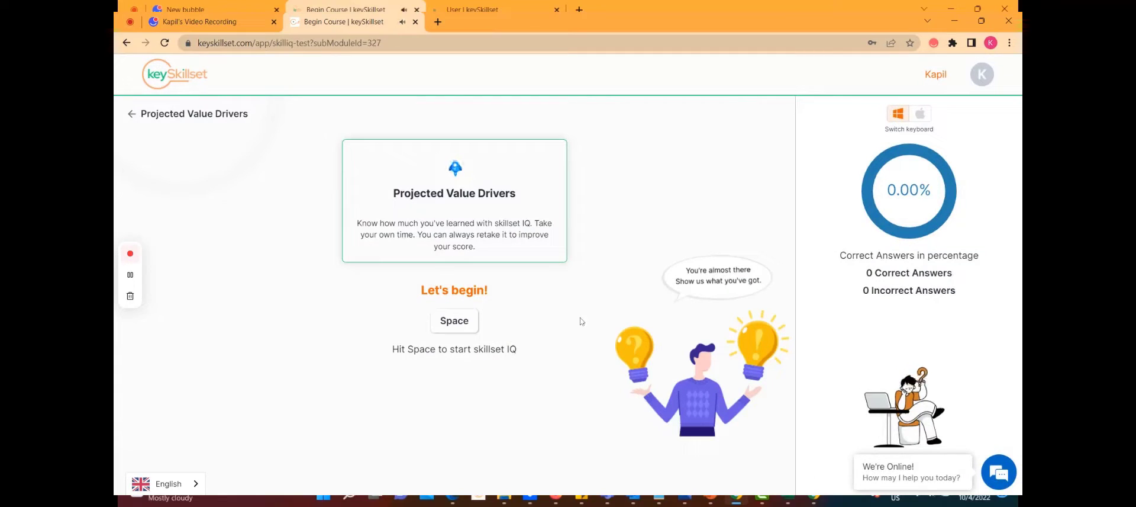
pyautogui.press('space')
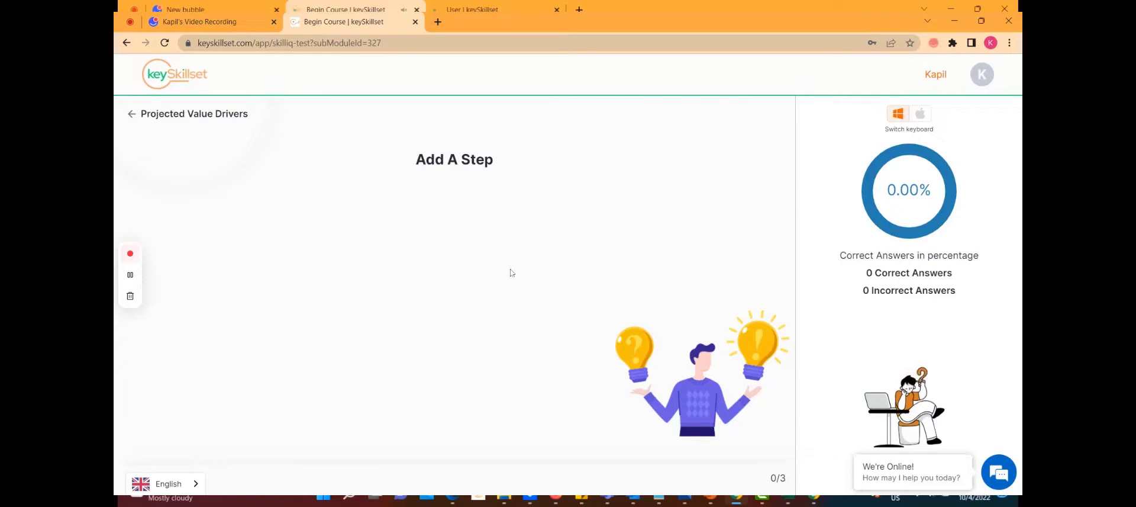
pyautogui.moveTo(586, 324)
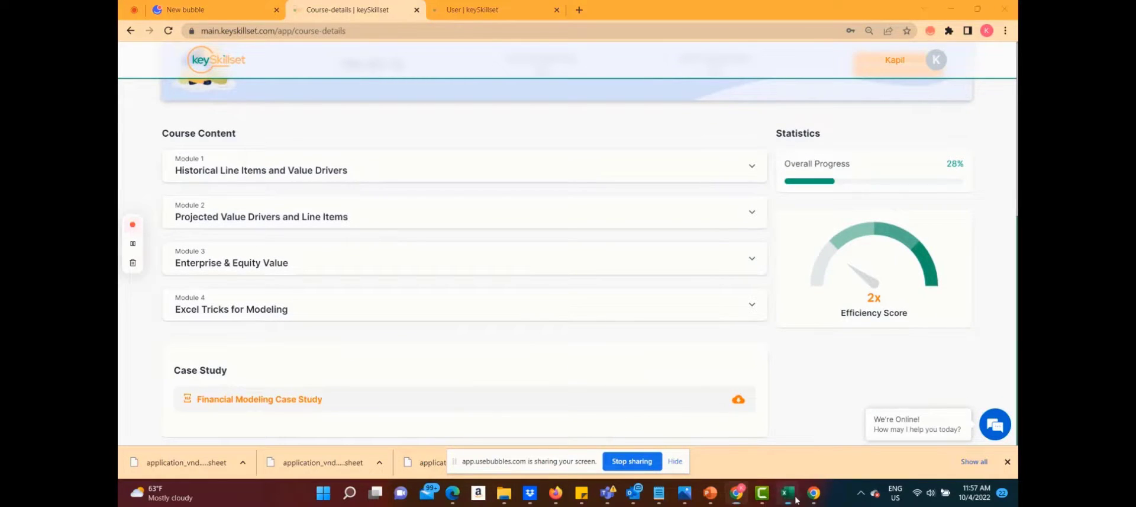
pyautogui.click(784, 493)
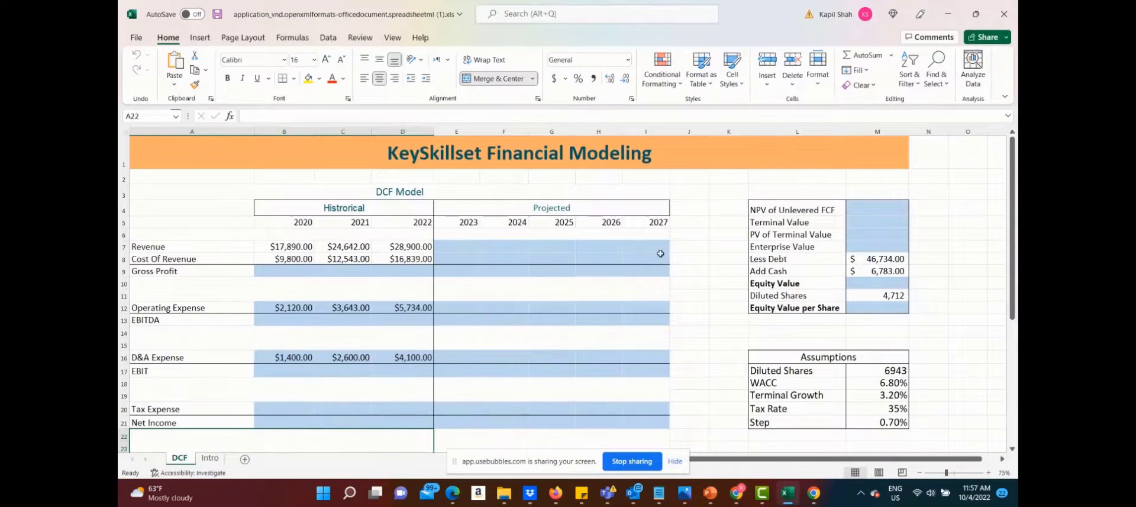
pyautogui.scroll(-3)
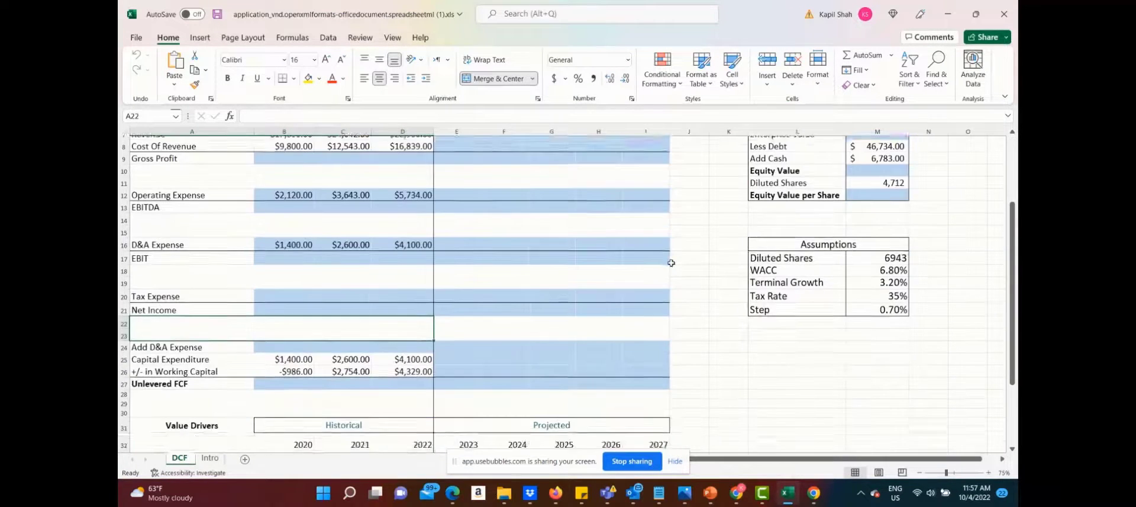